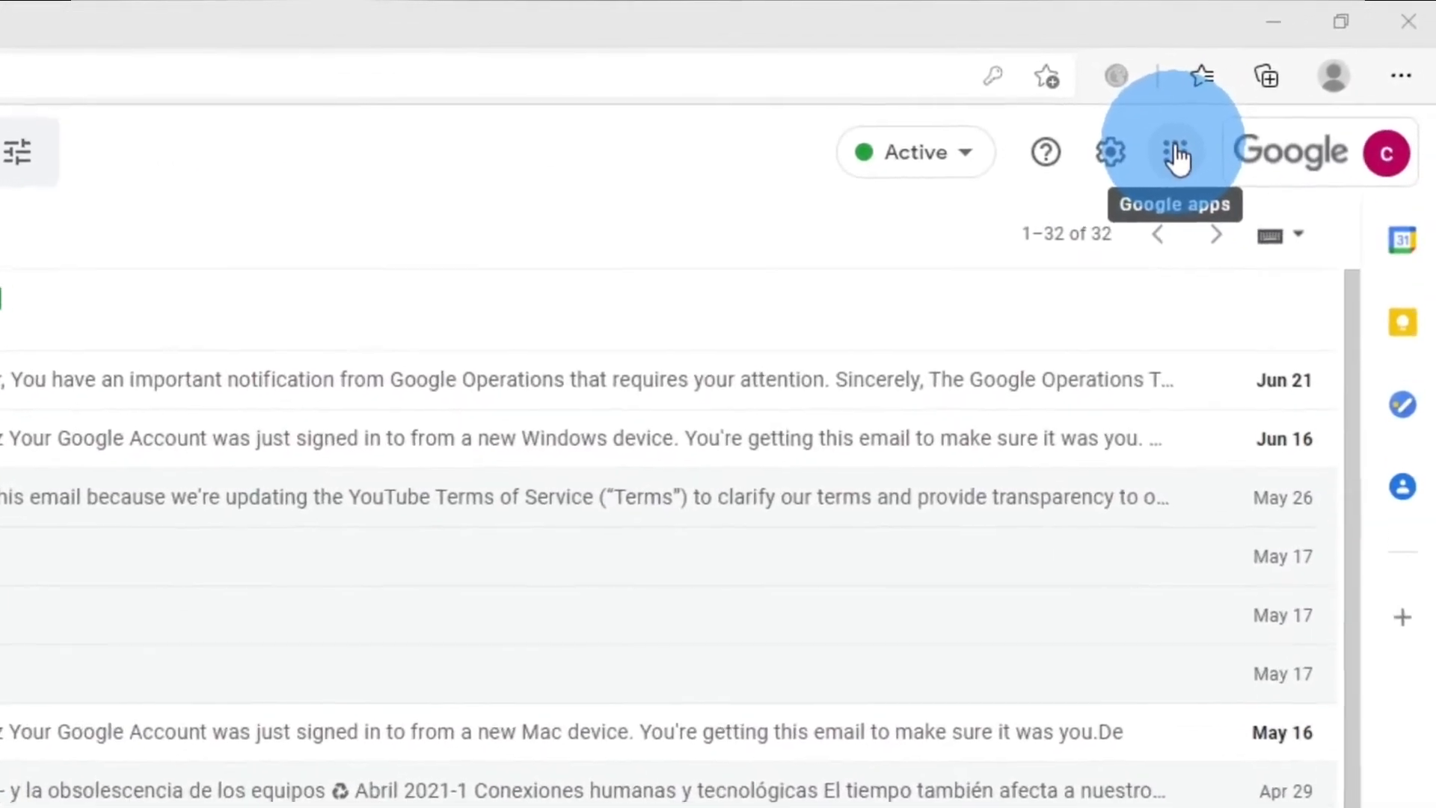
Open Gmail's Google apps launcher from the grid icon in the top bar.
{"action": "left_click", "coordinate": [1175, 152]}
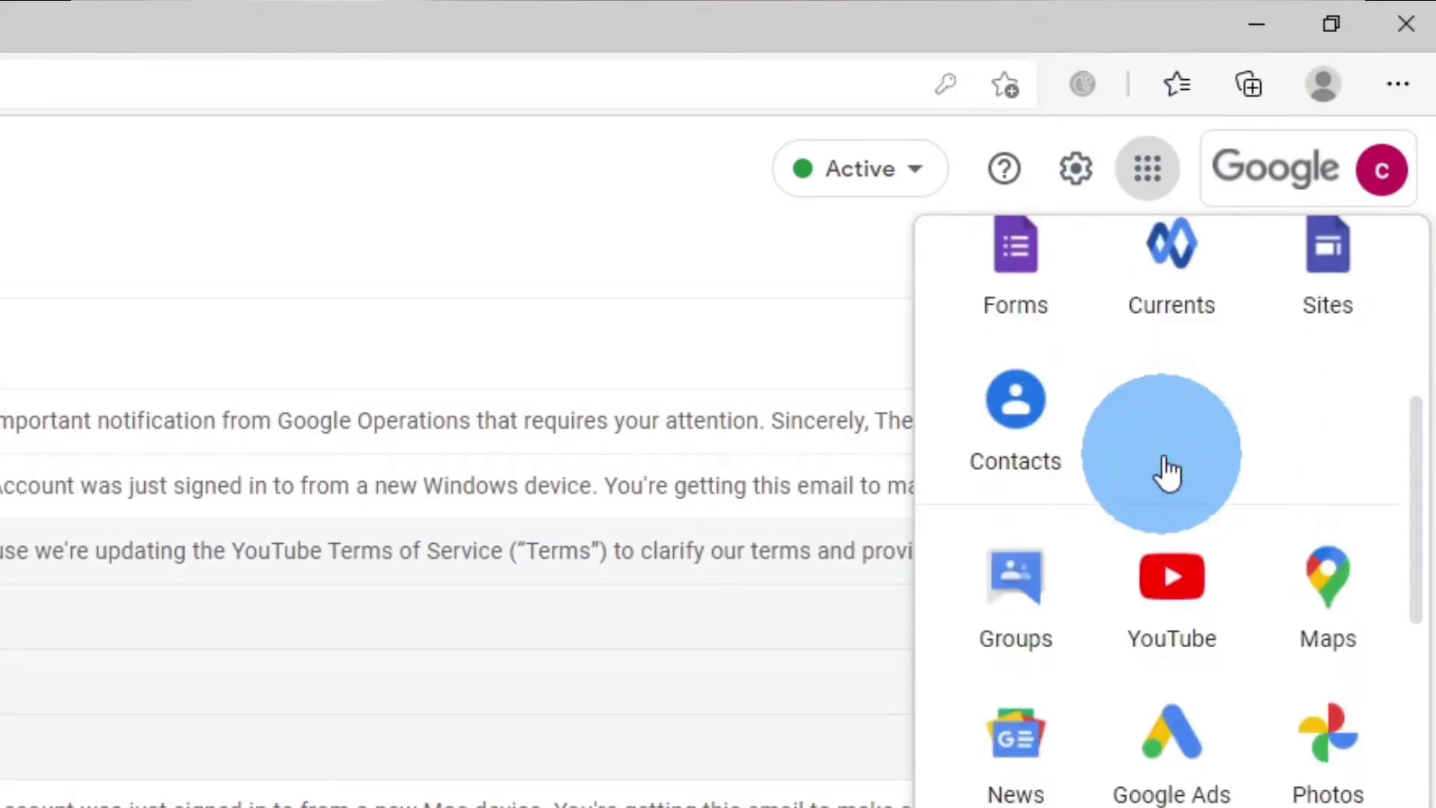
Scroll the apps launcher down to reveal Admin, Translate, Vault, Hangouts, Keep and Jamboard.
{"action": "scroll", "scroll_direction": "down", "scroll_amount": 3}
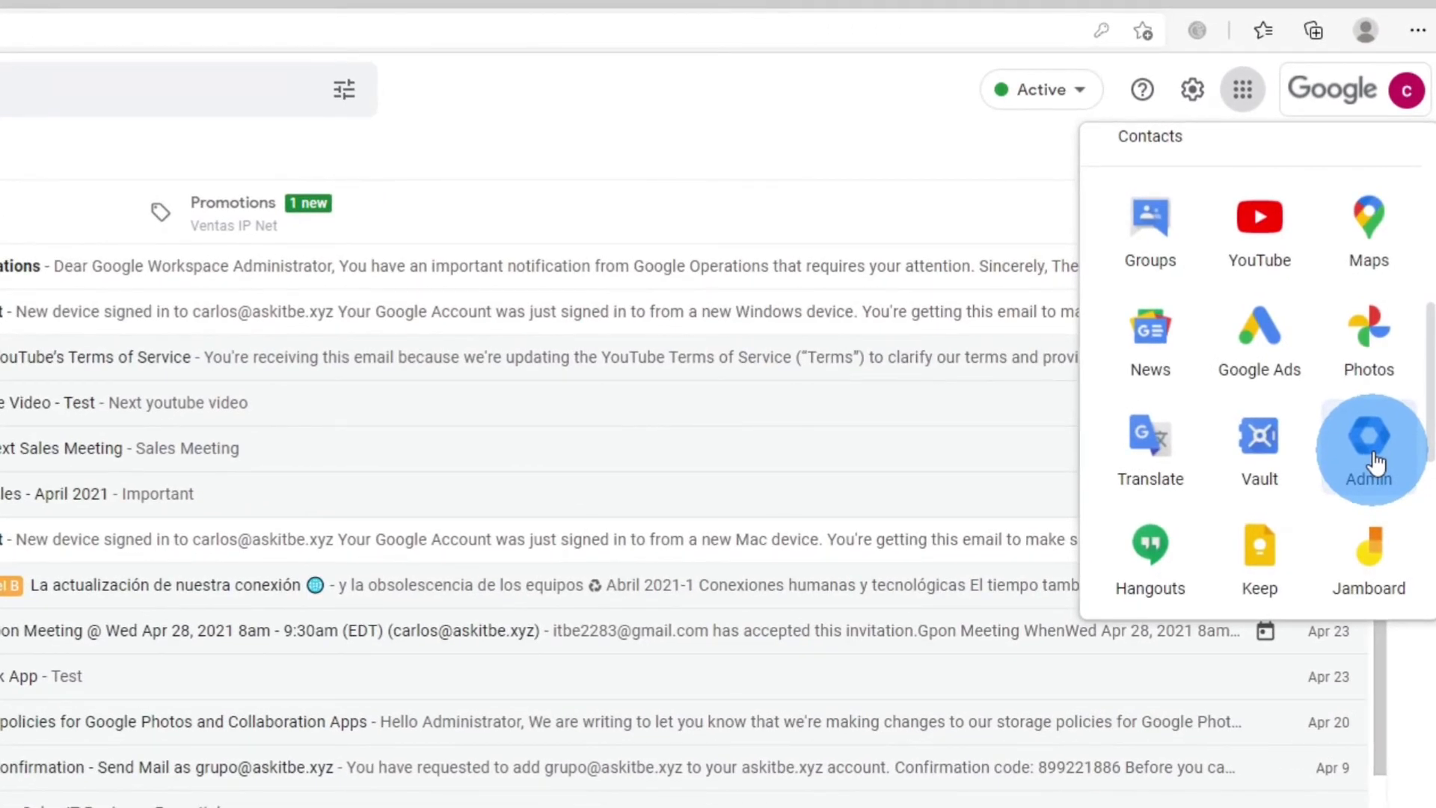
Launch the Admin app, opening the Admin console homepage in a new tab.
{"action": "left_click", "coordinate": [1369, 444]}
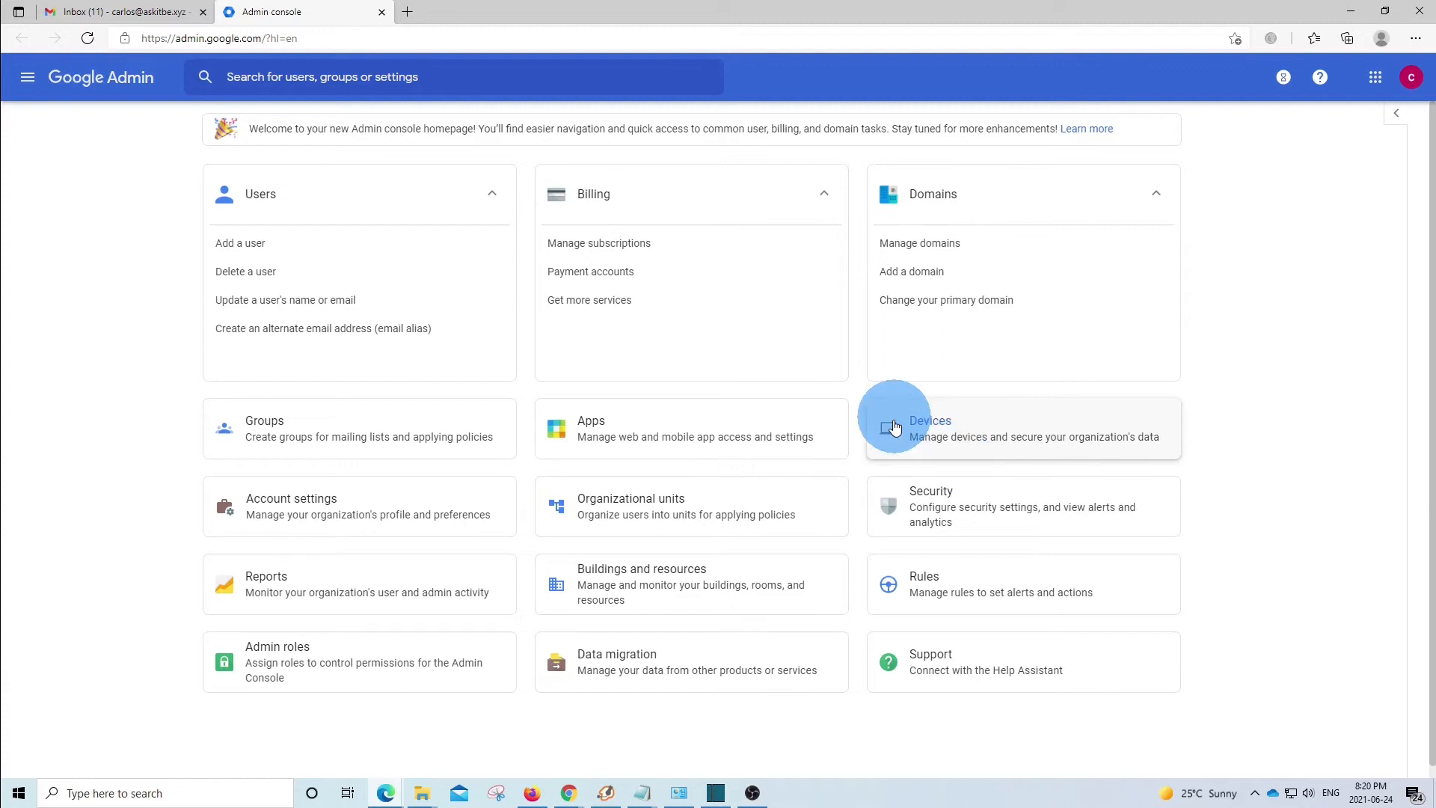
{"action": "mouse_move", "coordinate": [904, 449]}
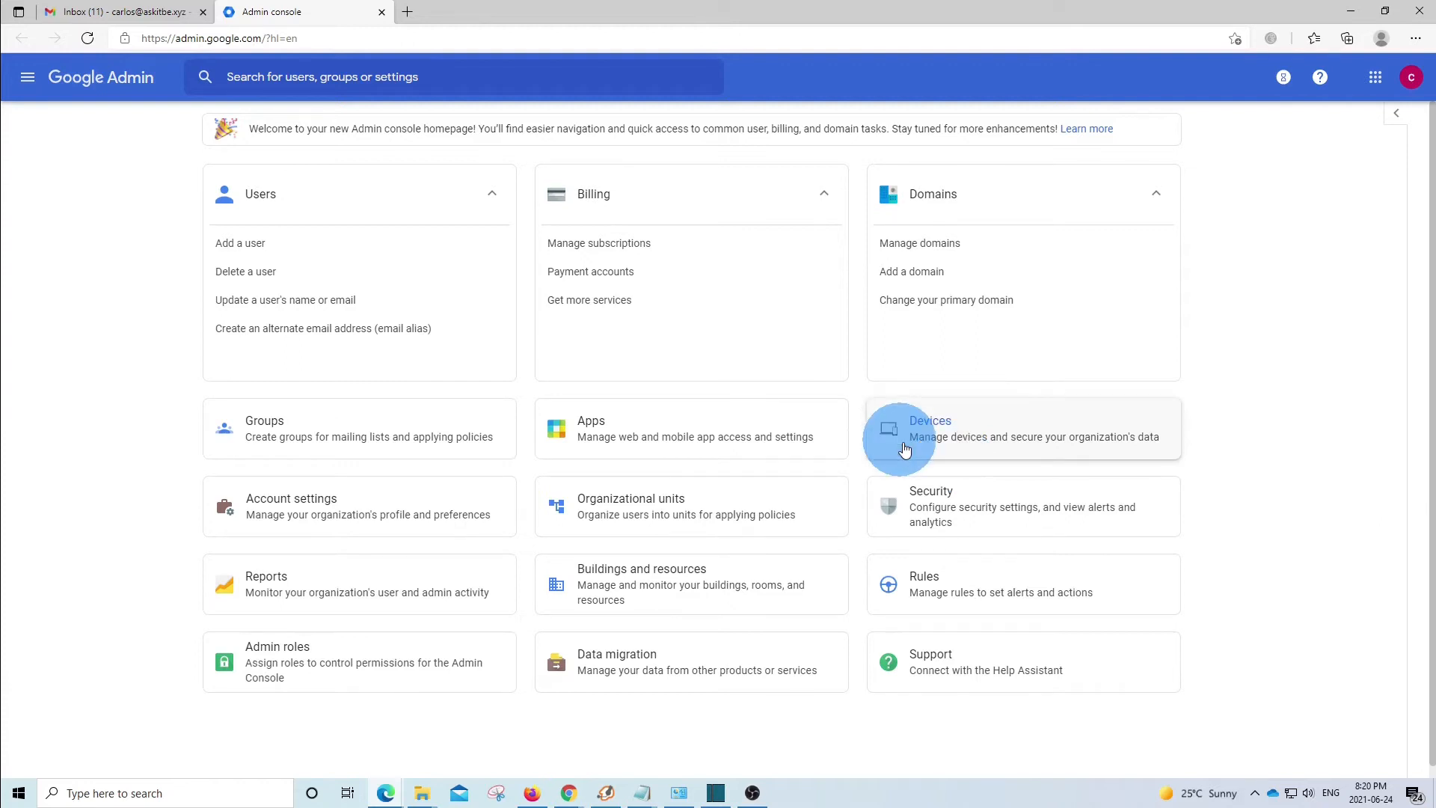
{"action": "mouse_move", "coordinate": [909, 401]}
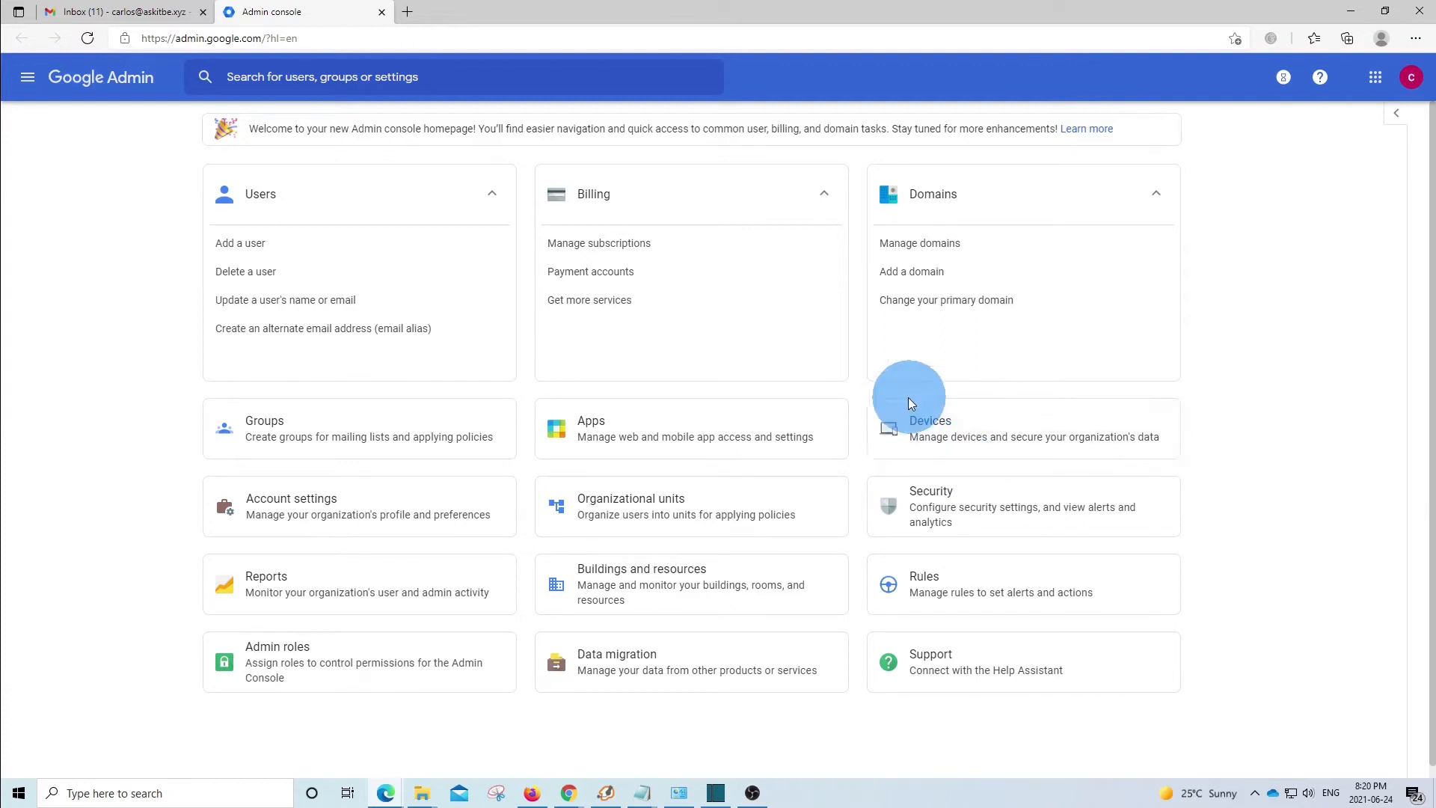
{"action": "mouse_move", "coordinate": [889, 501]}
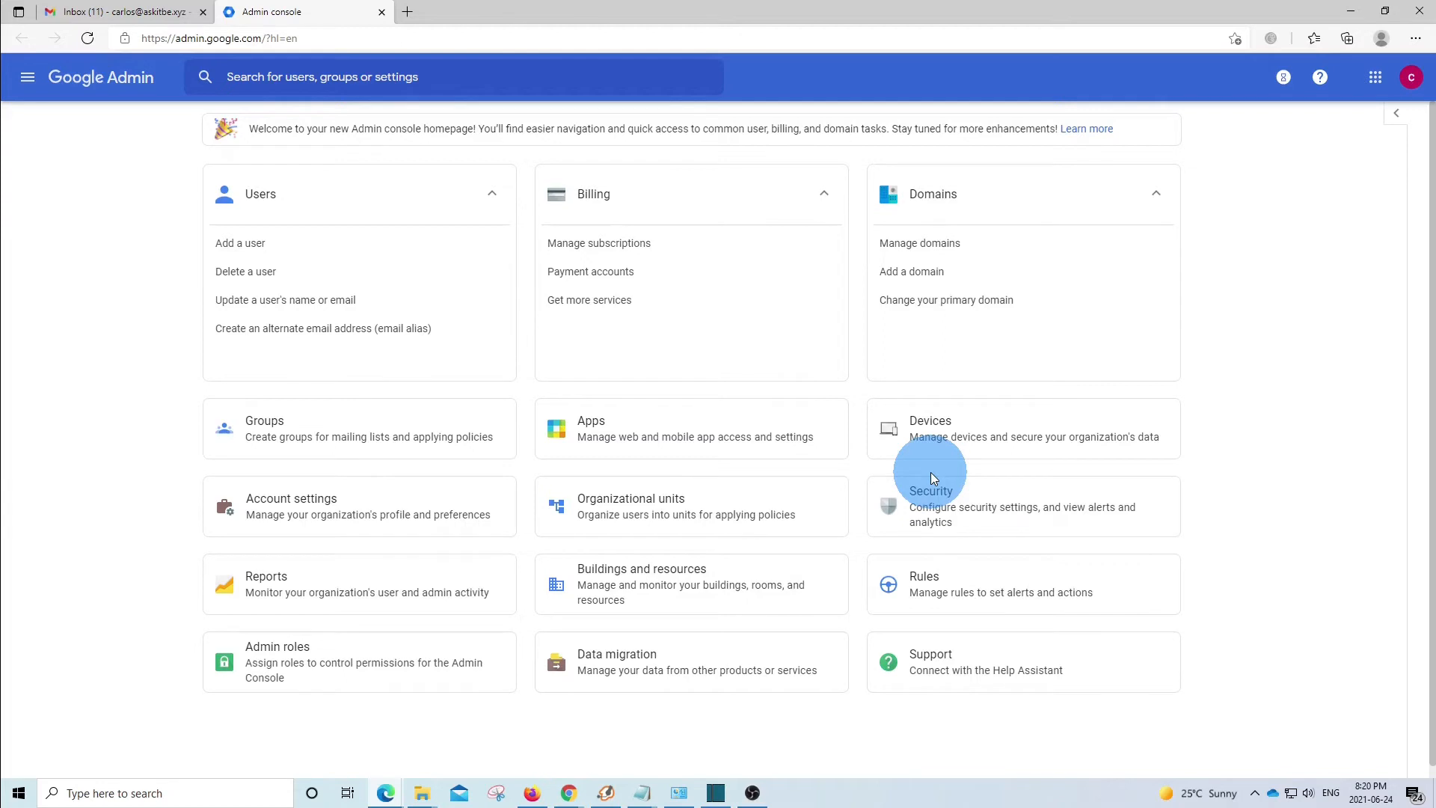
{"action": "mouse_move", "coordinate": [307, 420]}
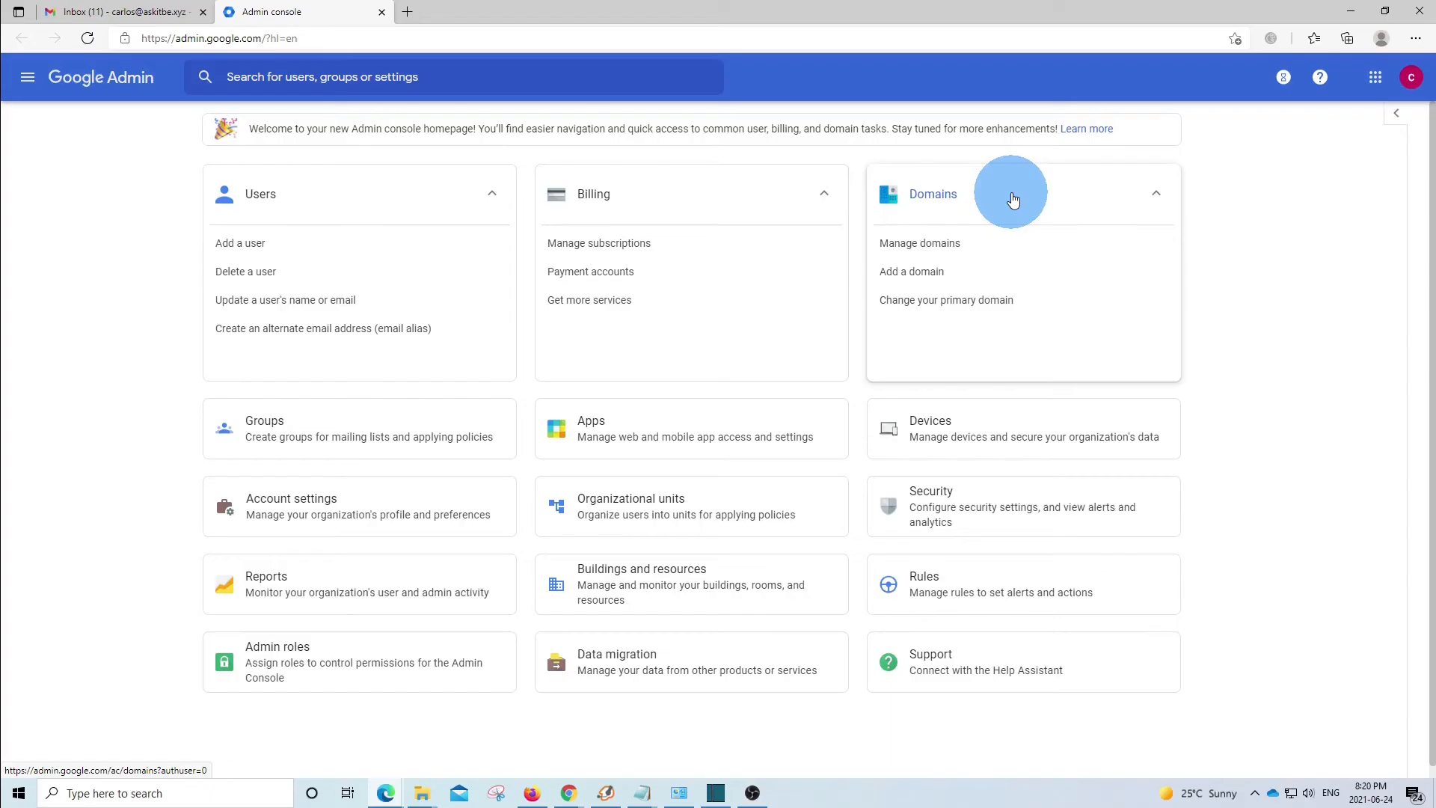
{"action": "mouse_move", "coordinate": [917, 215]}
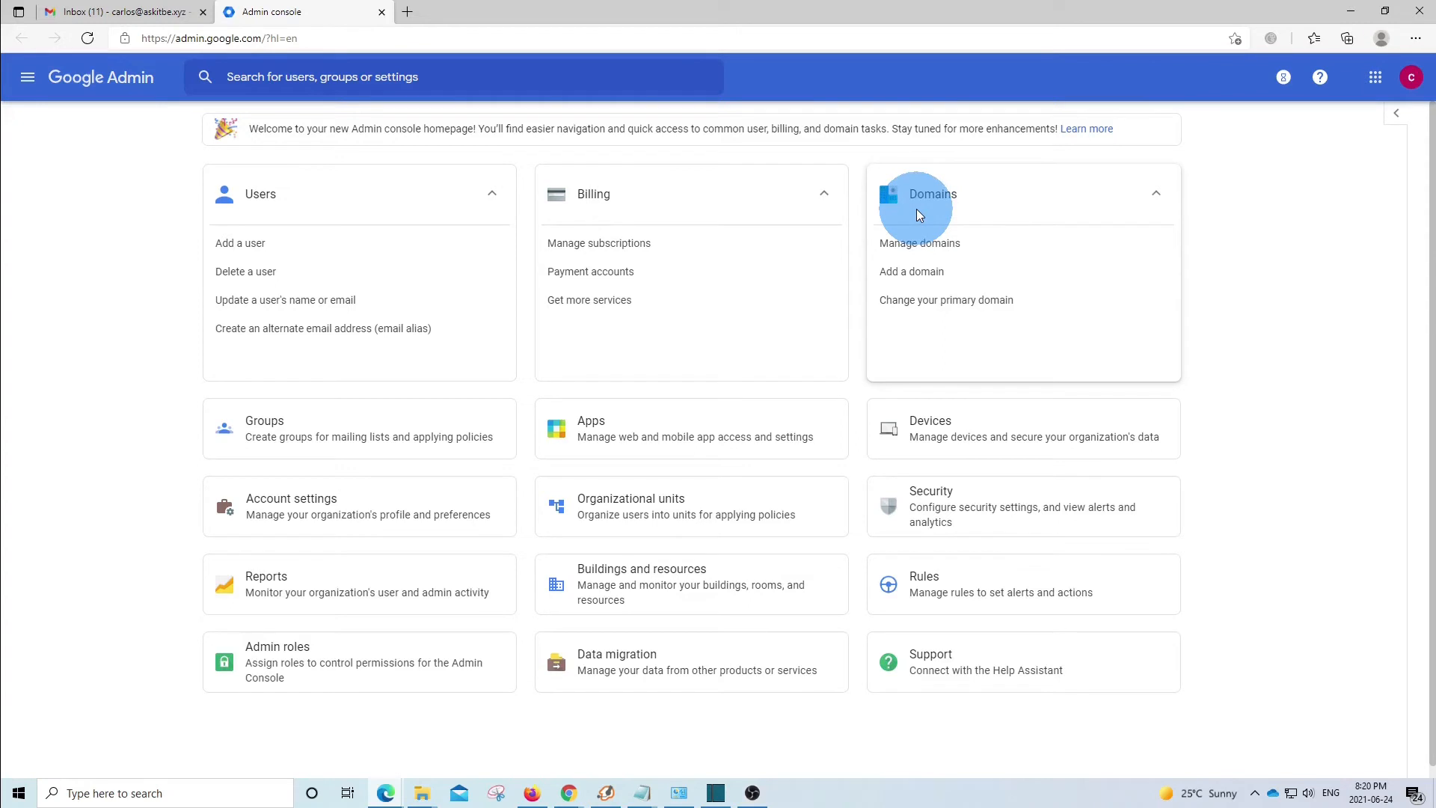